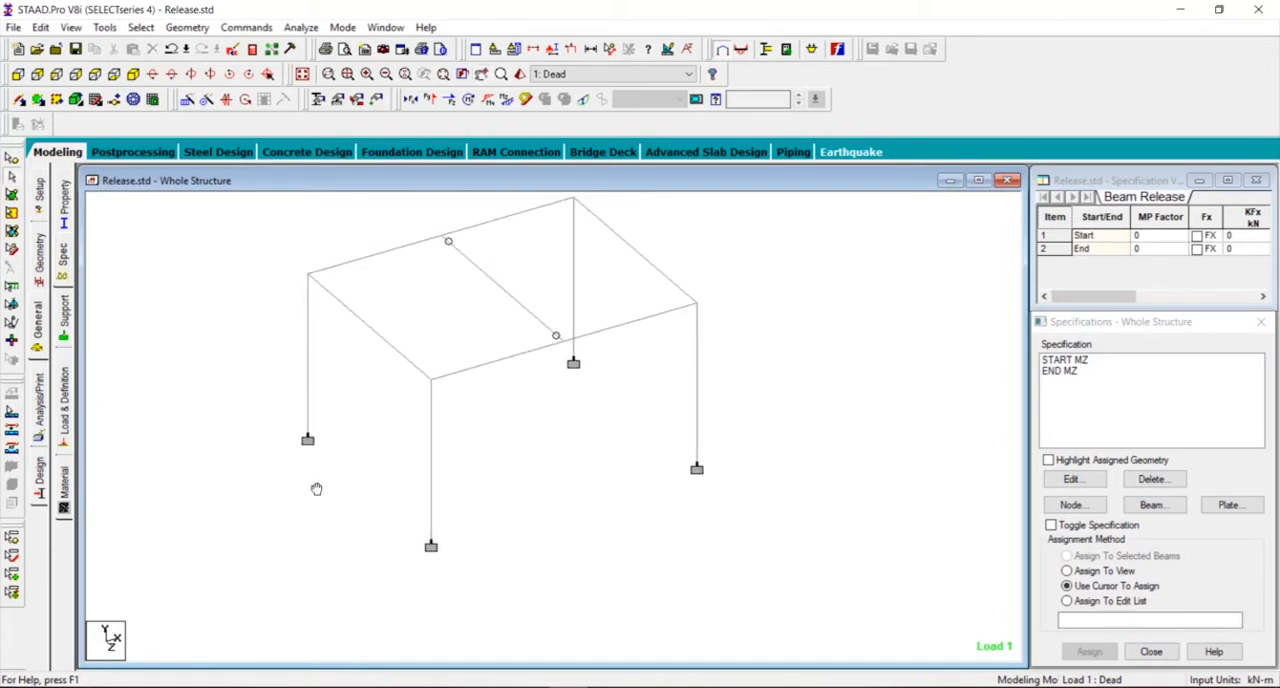
mouse_move(924, 440)
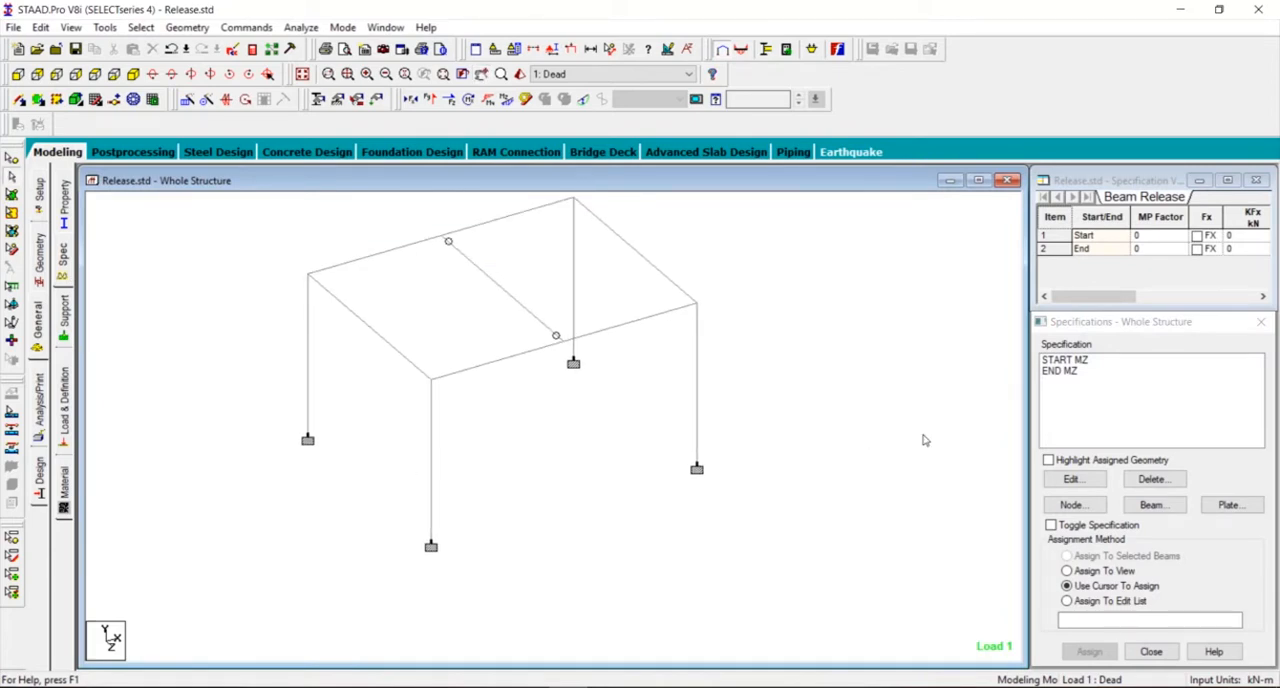
Step: Bring up the Member Specification dialog on the Release settings for a start release
click(1073, 478)
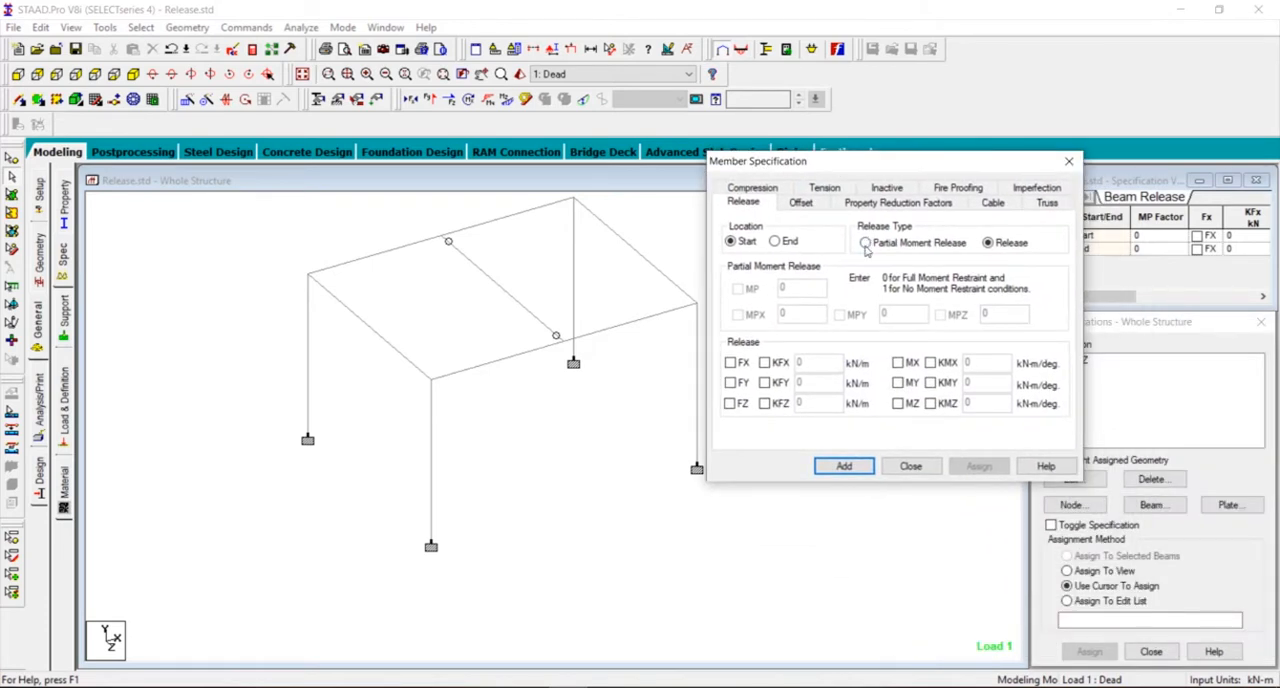
Step: Switch the start release type to Partial Moment Release
click(865, 242)
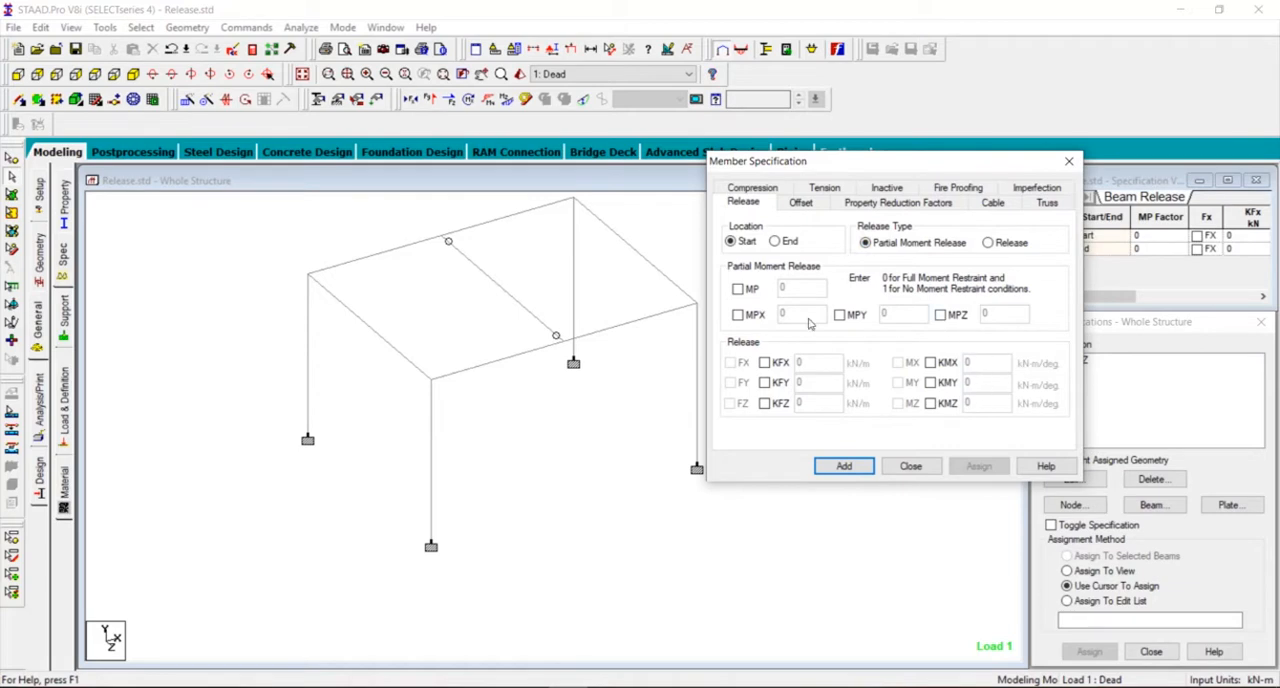
mouse_move(860, 338)
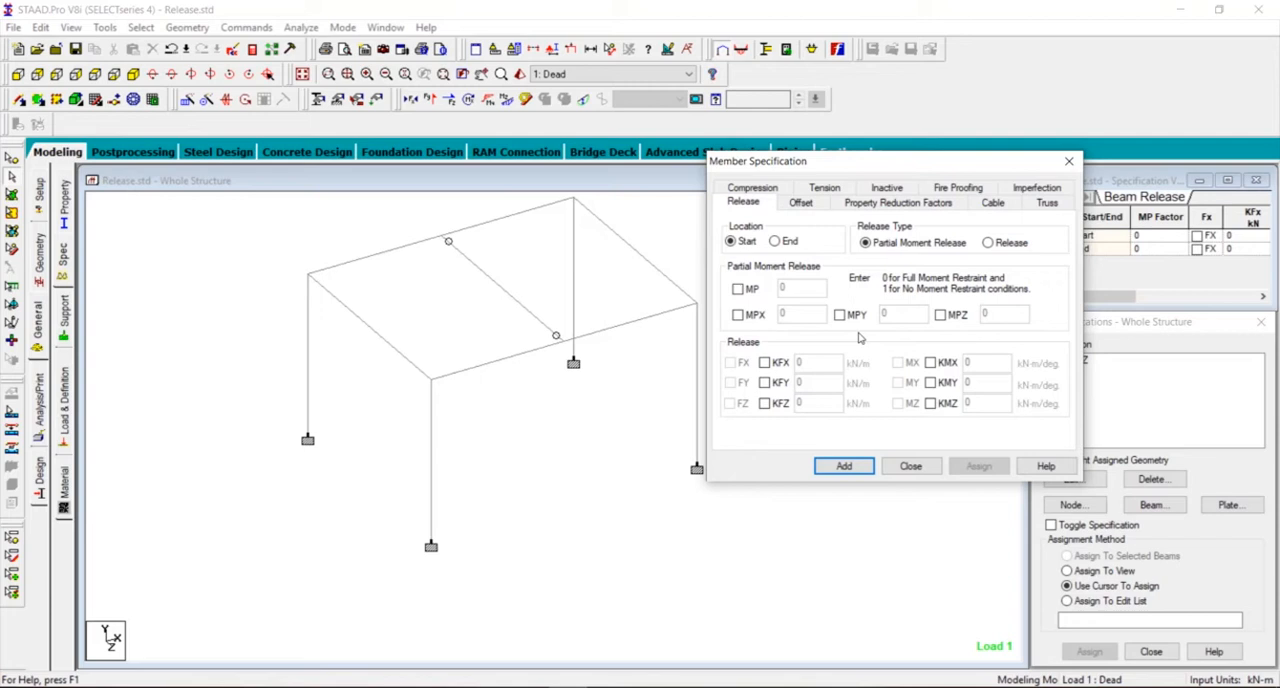
mouse_move(746, 257)
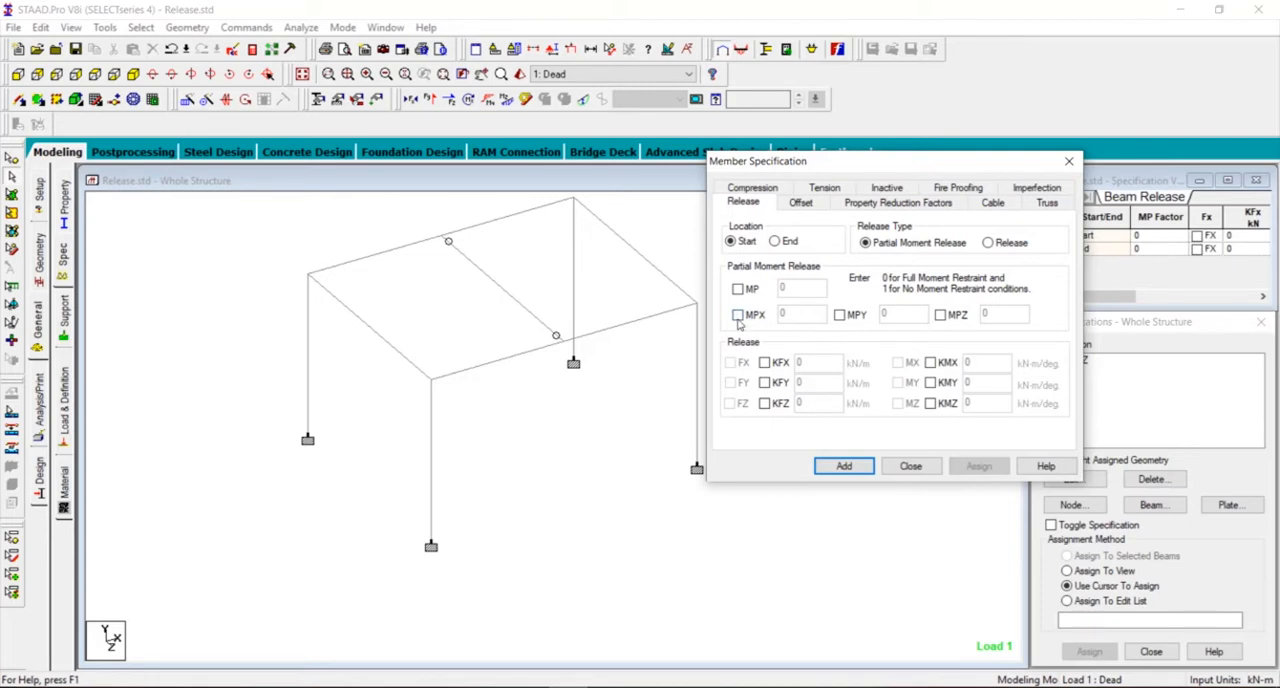
Step: Enable the MPX, MPY and MPZ partial moment components for the start release
click(738, 314)
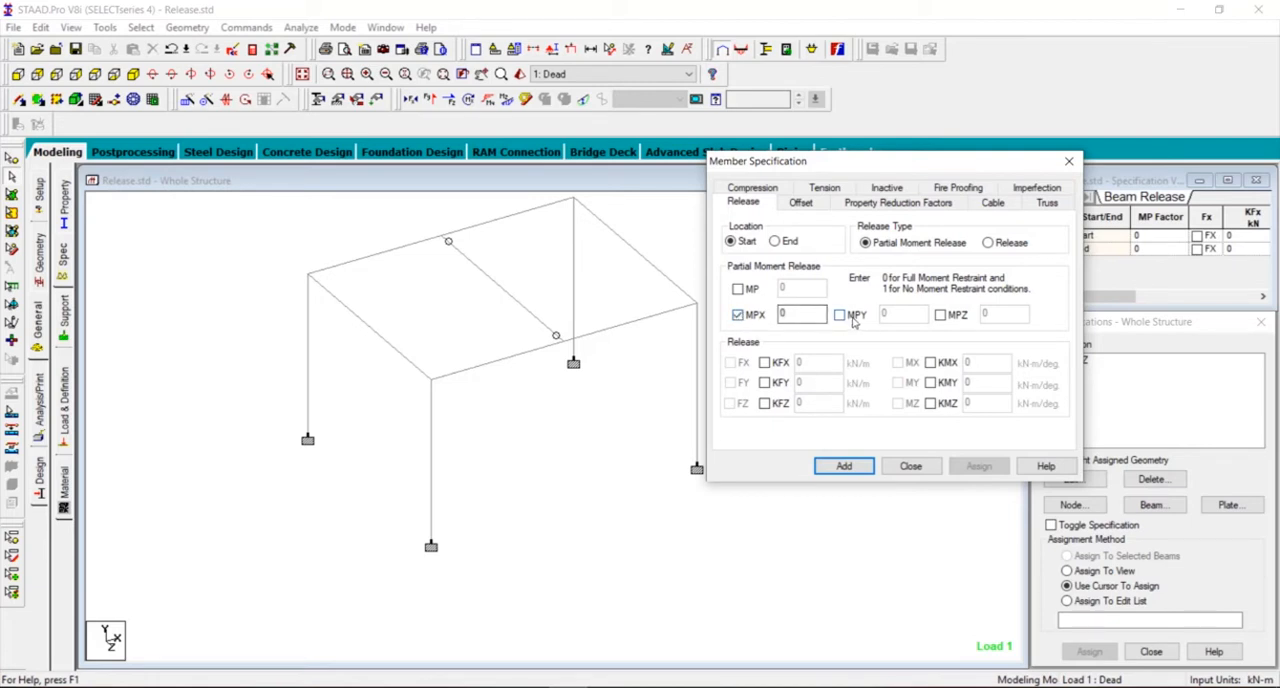
click(839, 315)
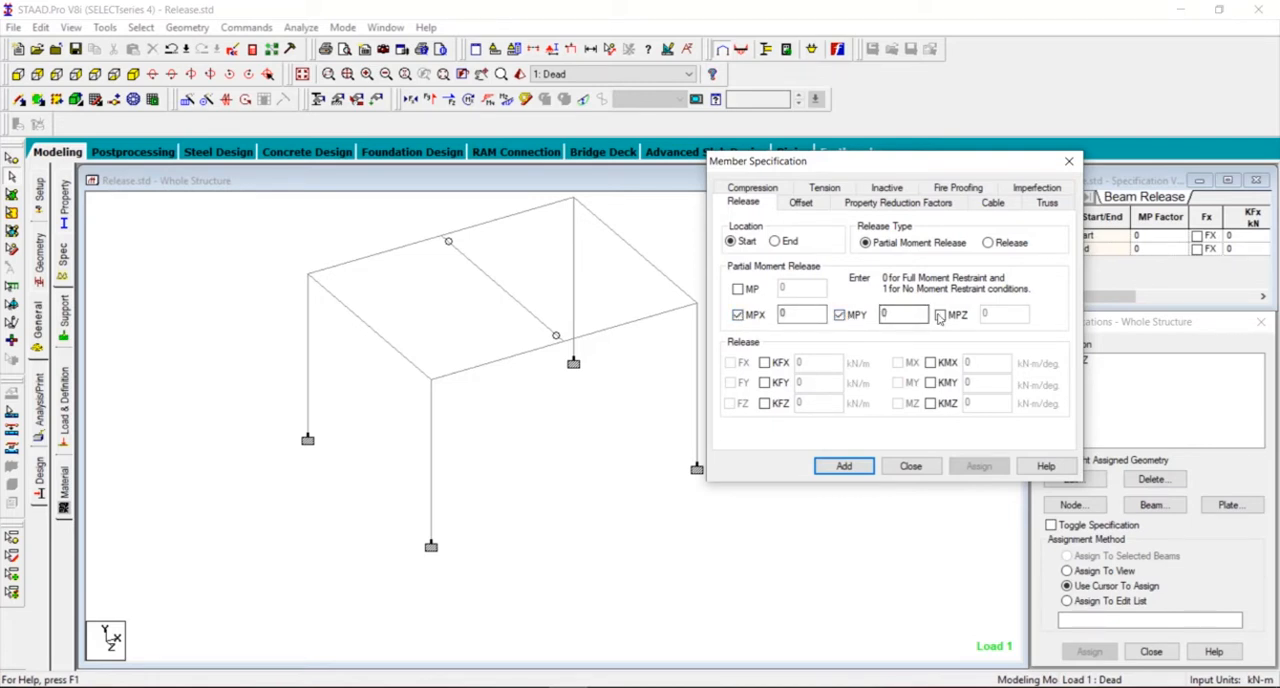
click(939, 314)
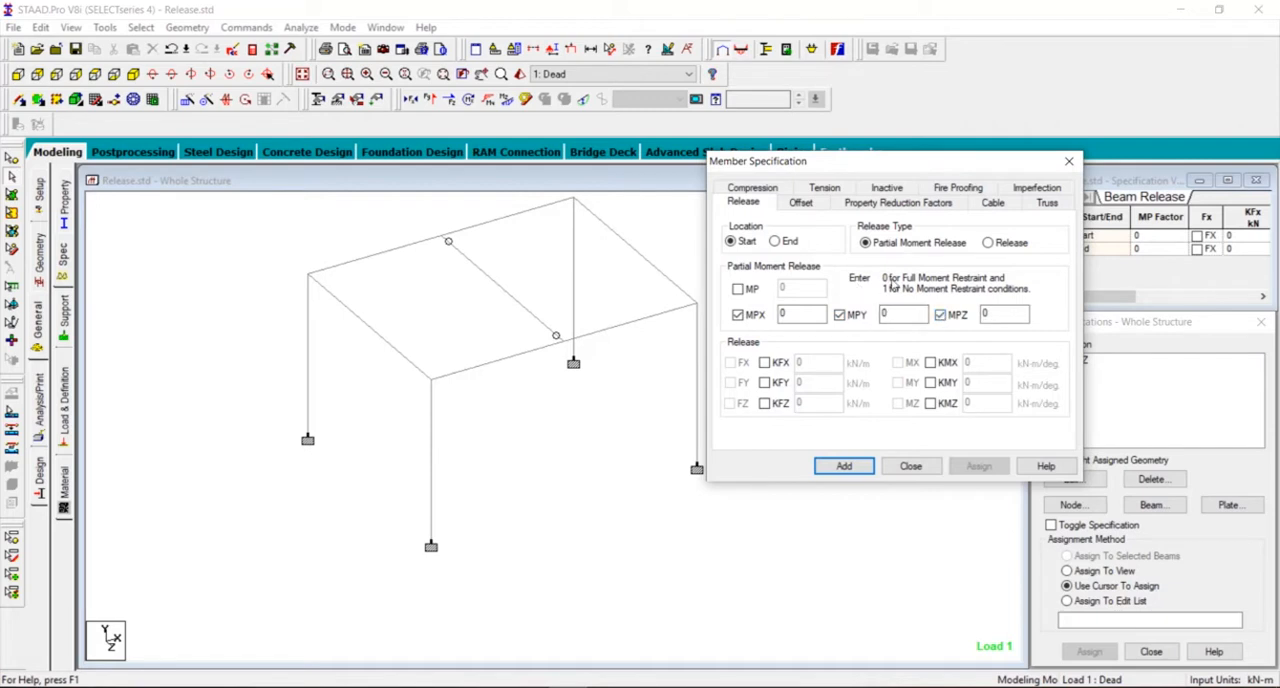
mouse_move(985, 288)
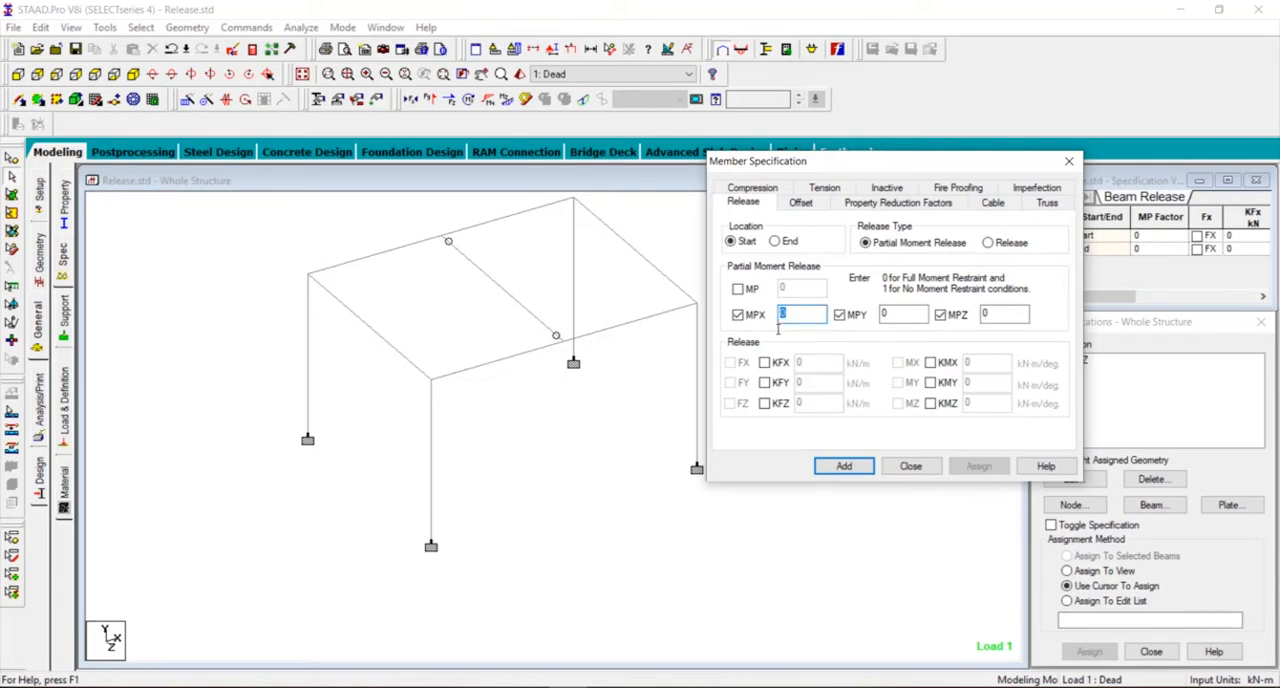
Step: Enter partial moment factors of 0.3 for MPX, MPY and MPZ and add the release
text(0.3)
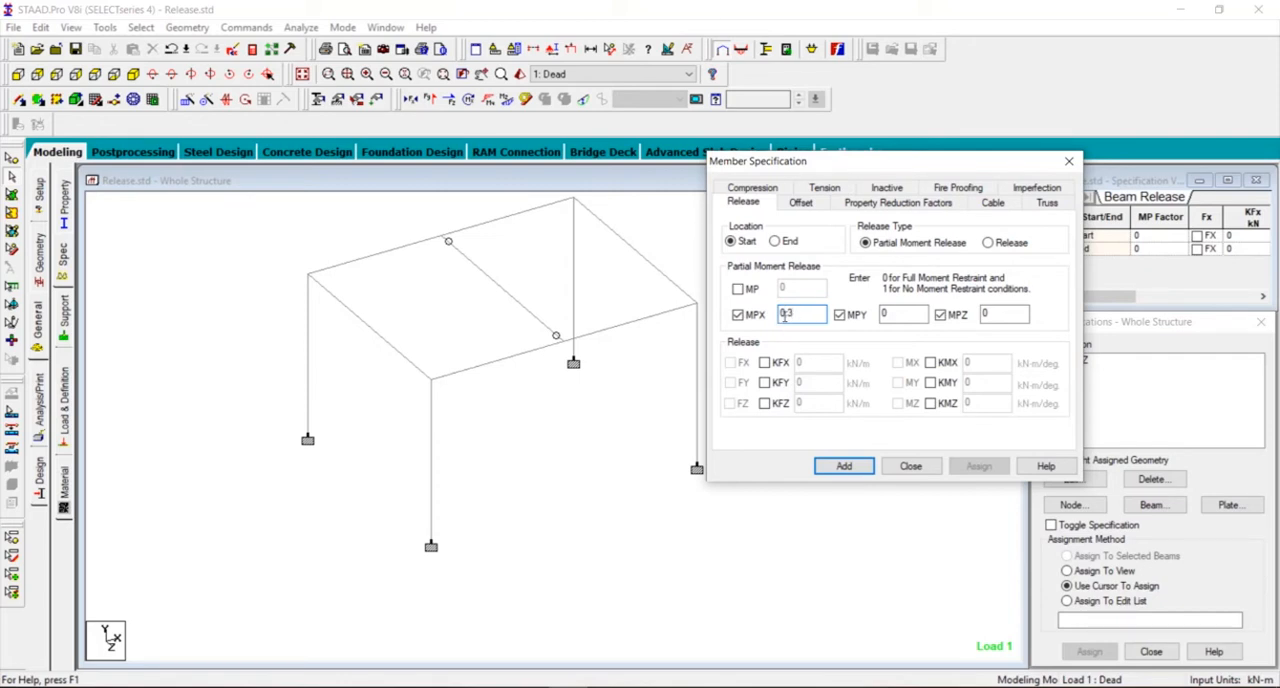
text(0.3)
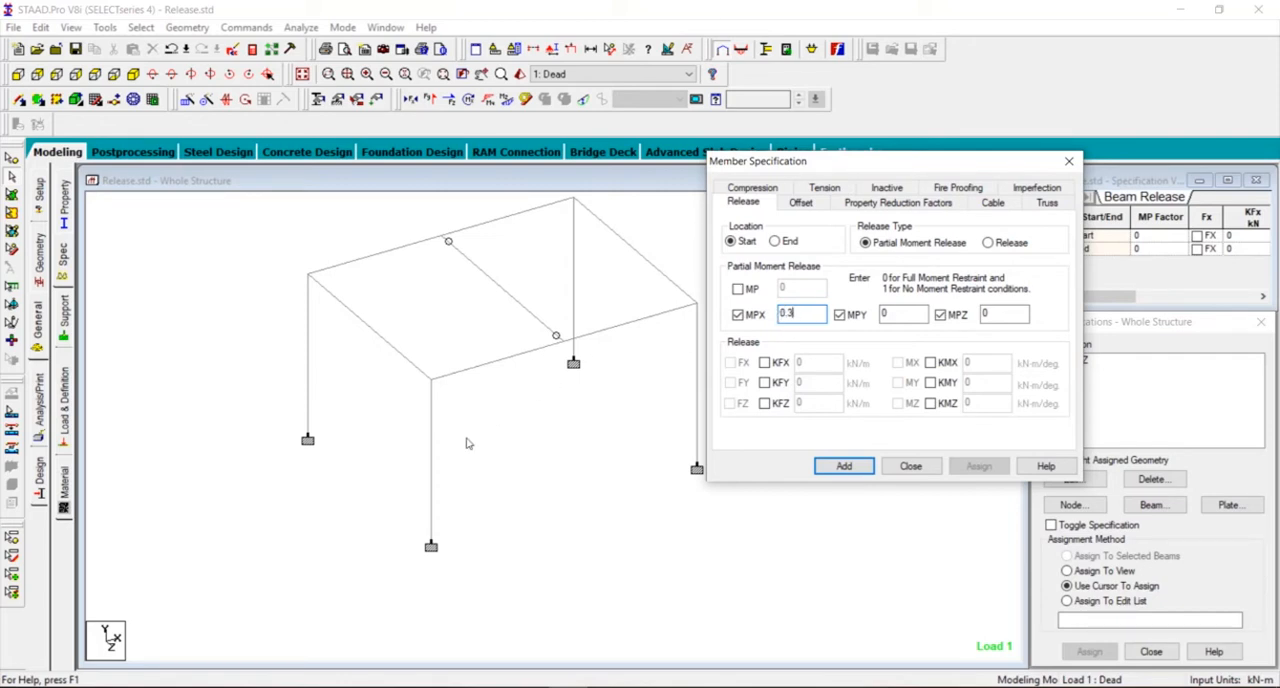
mouse_move(435, 439)
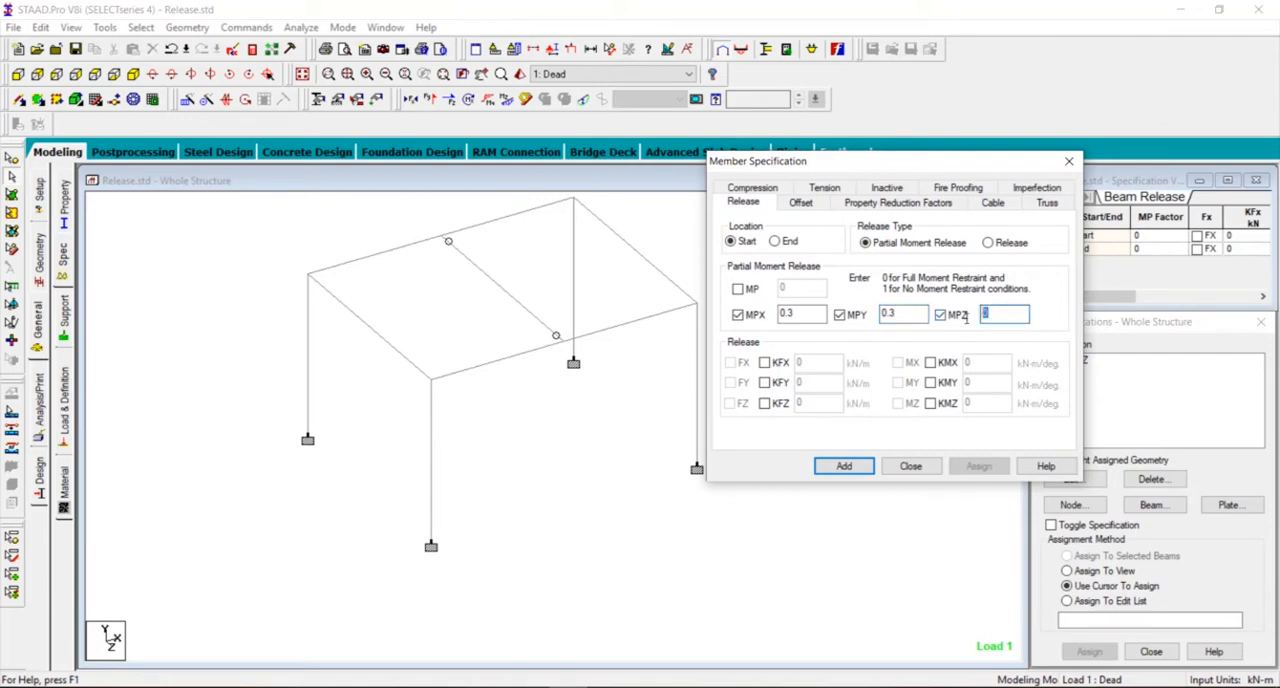
text(0.3)
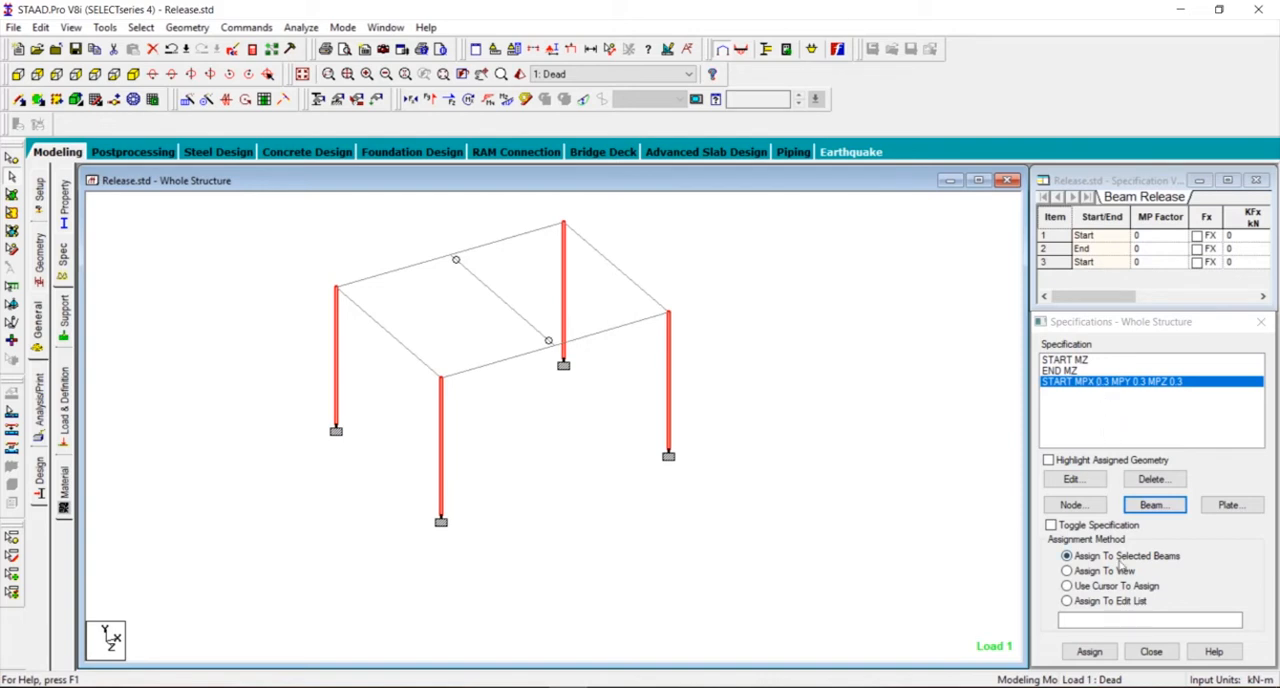
Step: Assign the 0.3 start release to the selected columns 2, 3, 5 and 6, discarding old results
click(1088, 651)
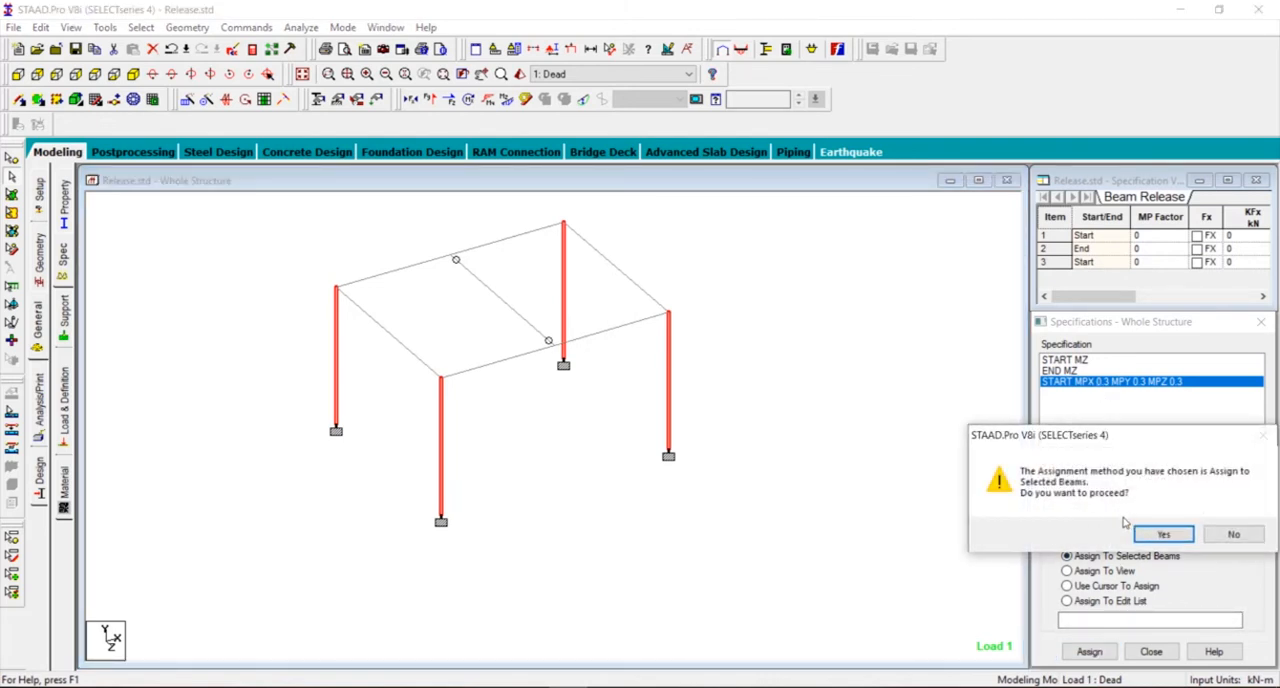
click(1163, 533)
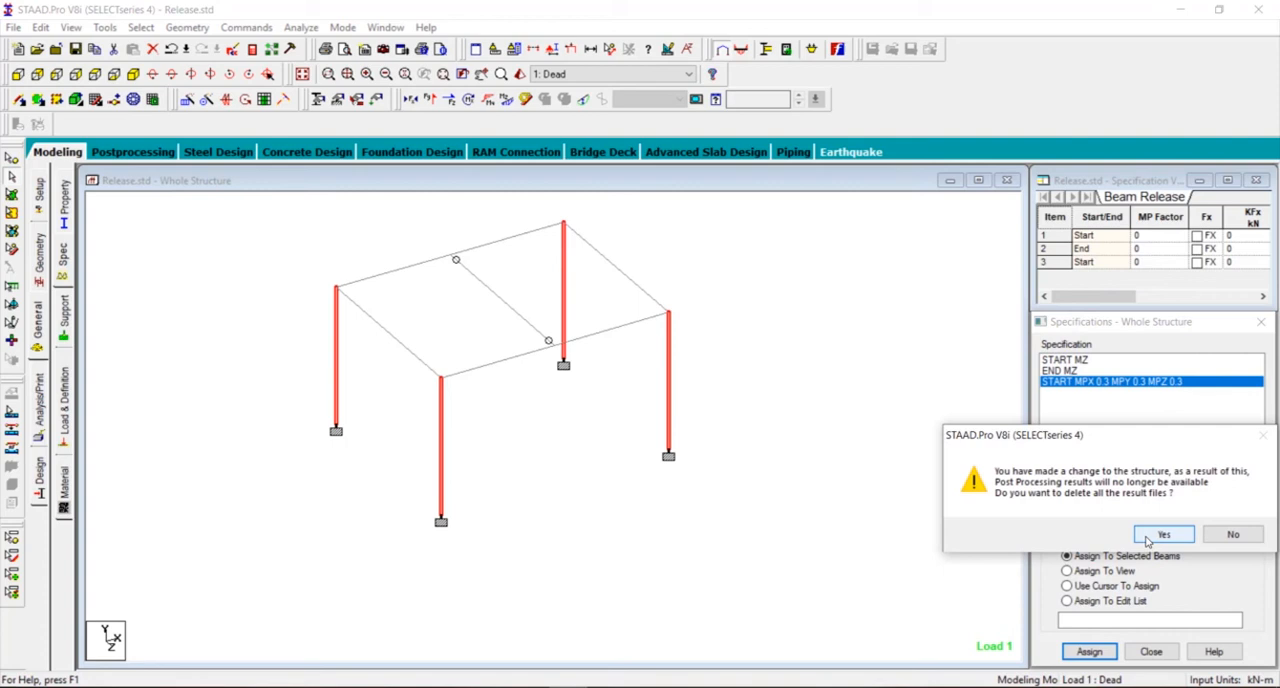
click(1163, 534)
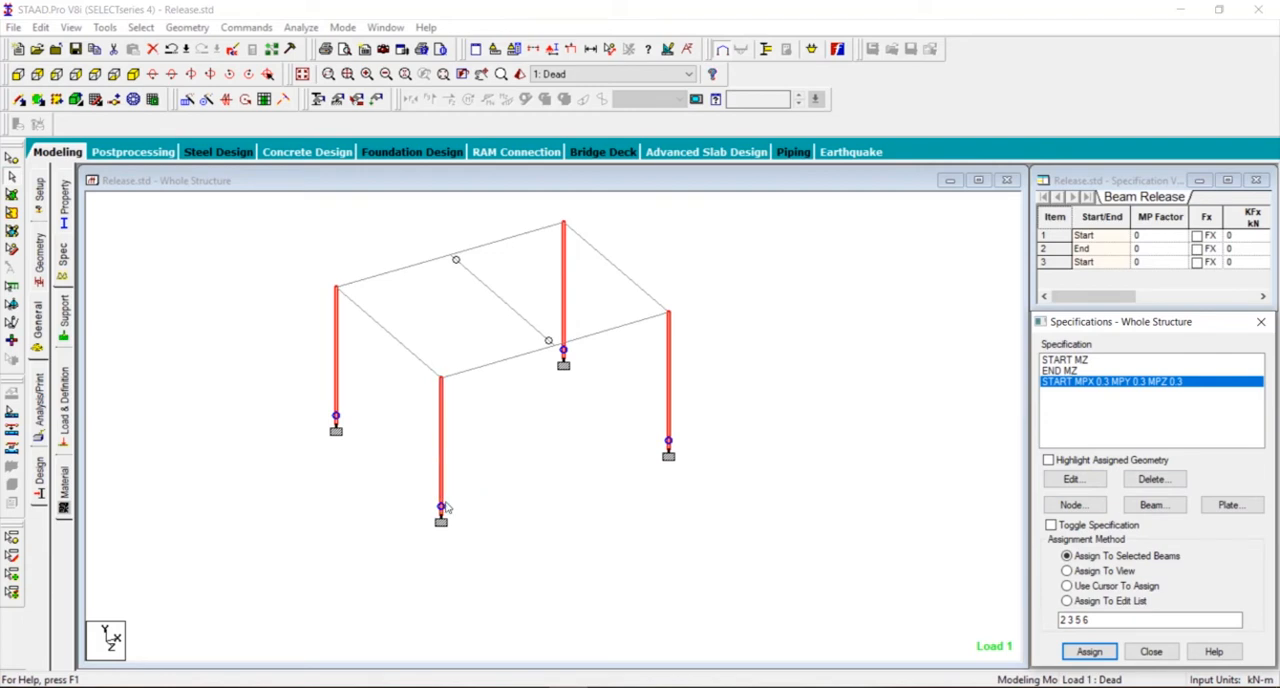
click(1067, 585)
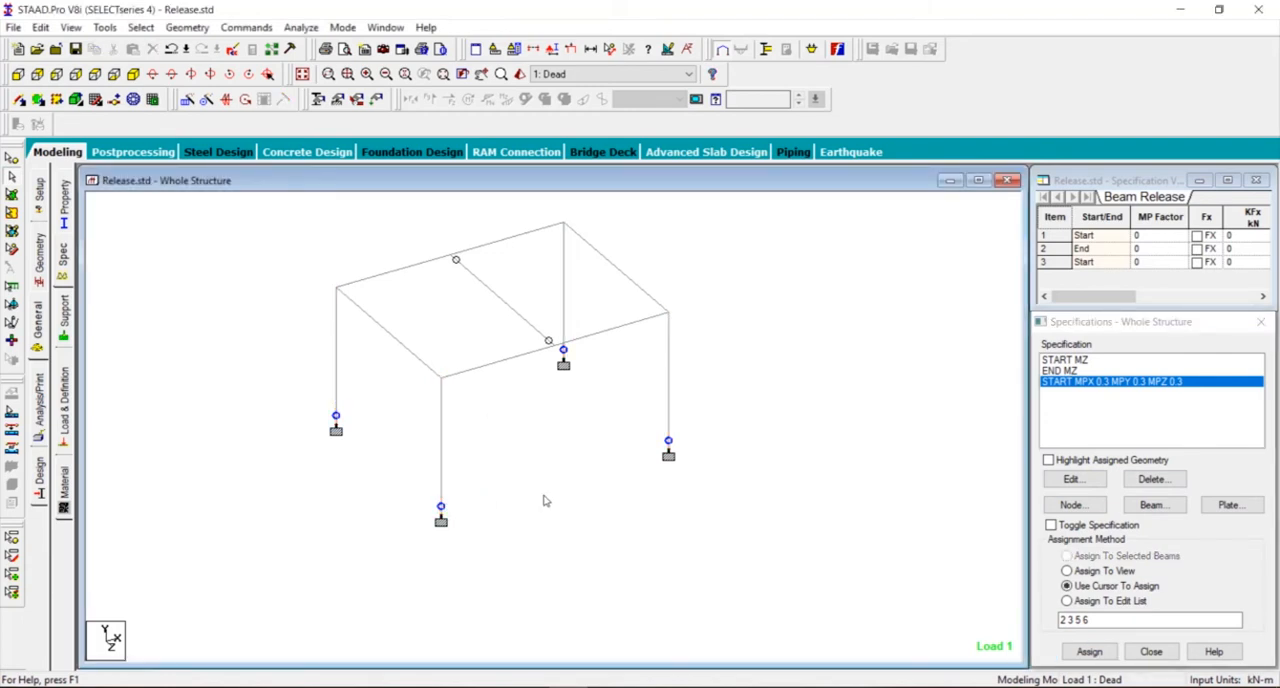
Step: Run the analysis, saving the structure first, and move on to the results after 0 errors
click(301, 27)
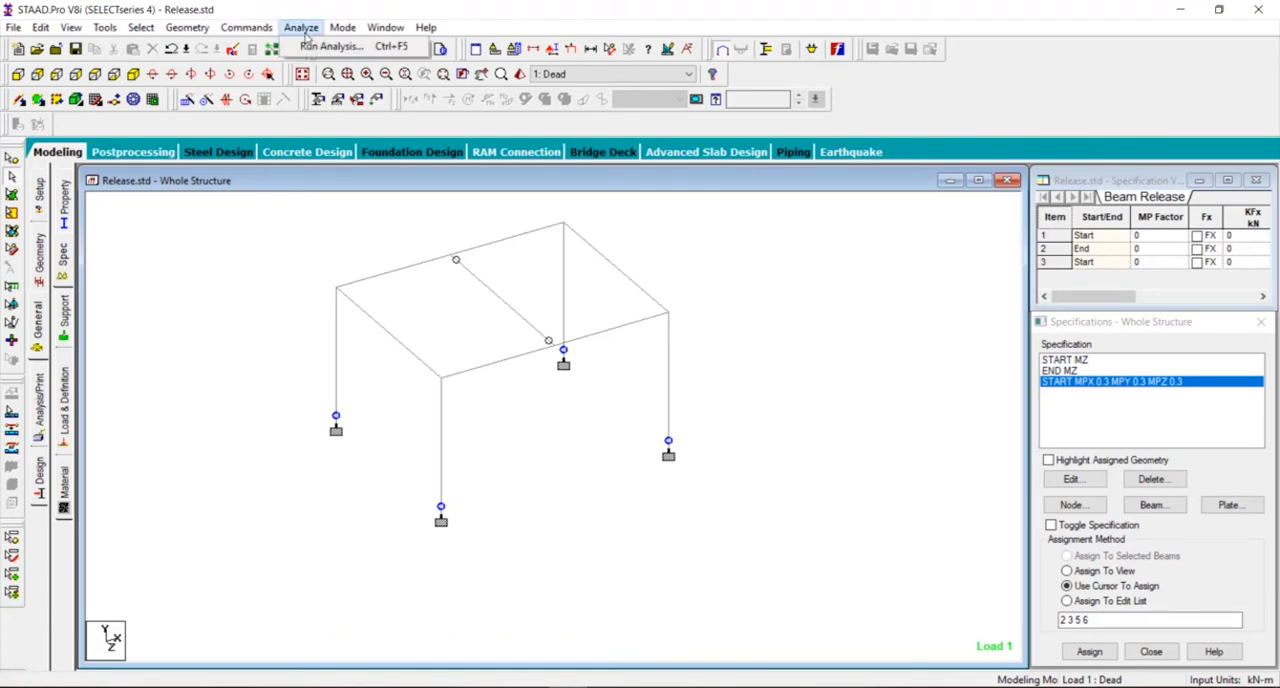
click(330, 46)
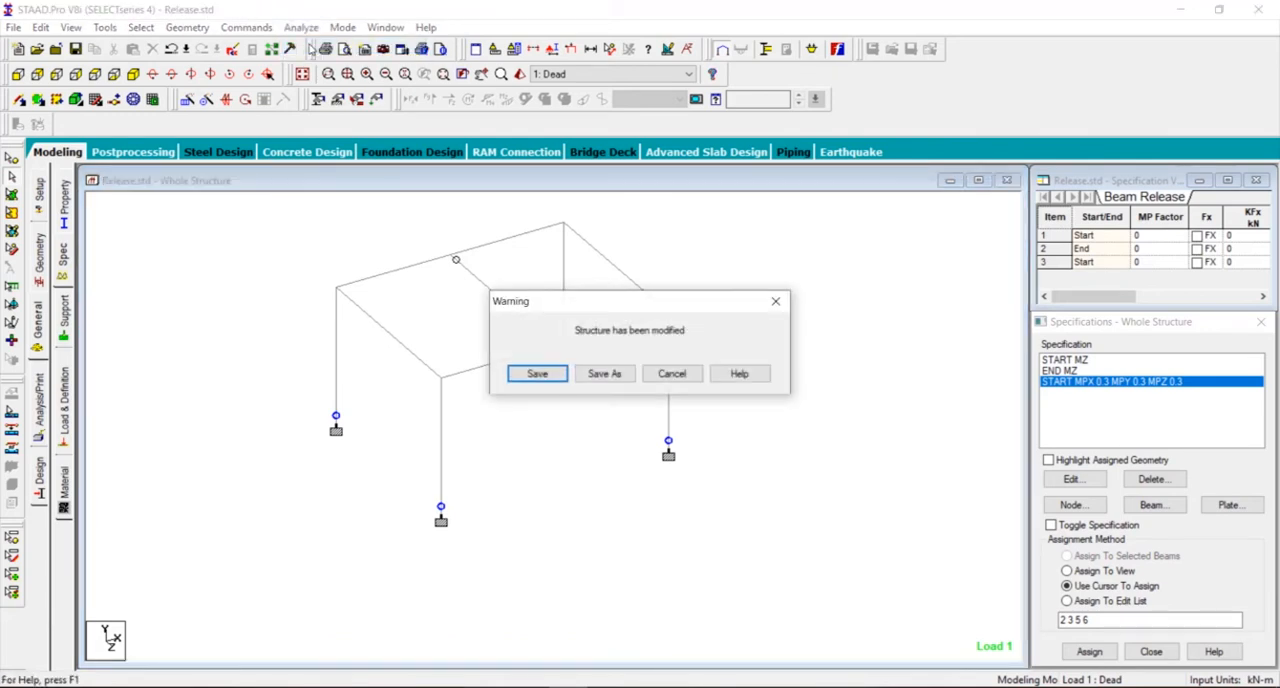
click(537, 373)
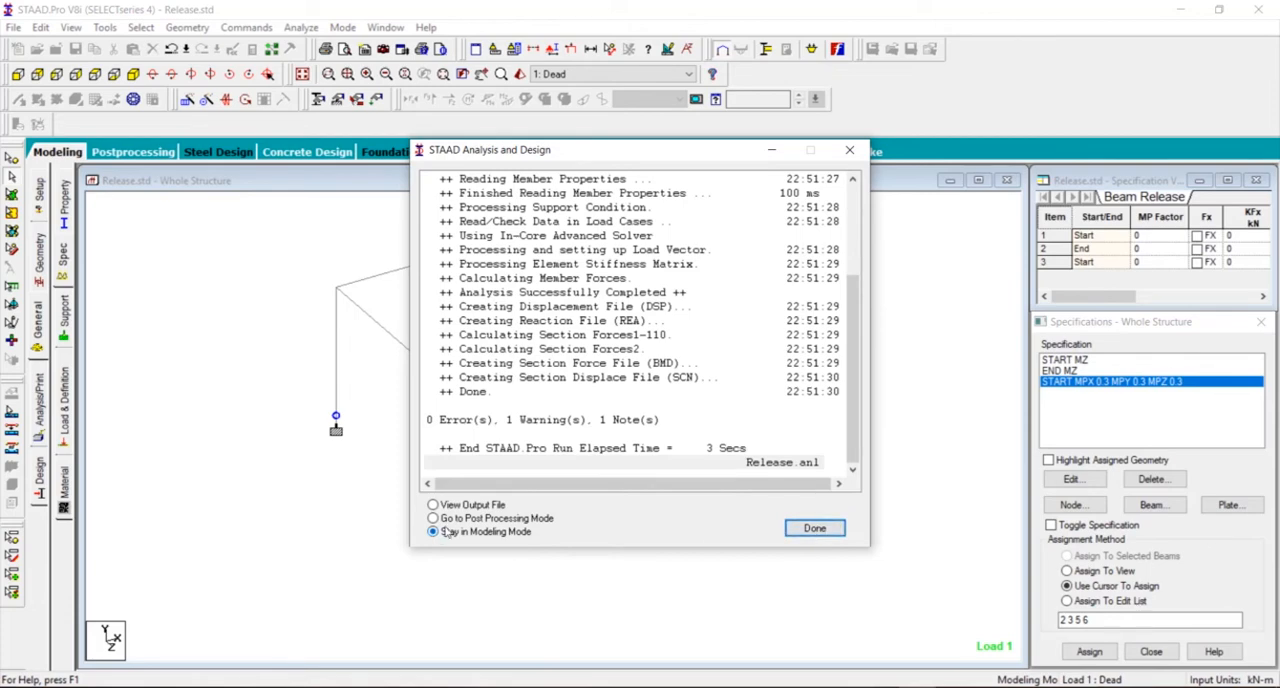
click(814, 528)
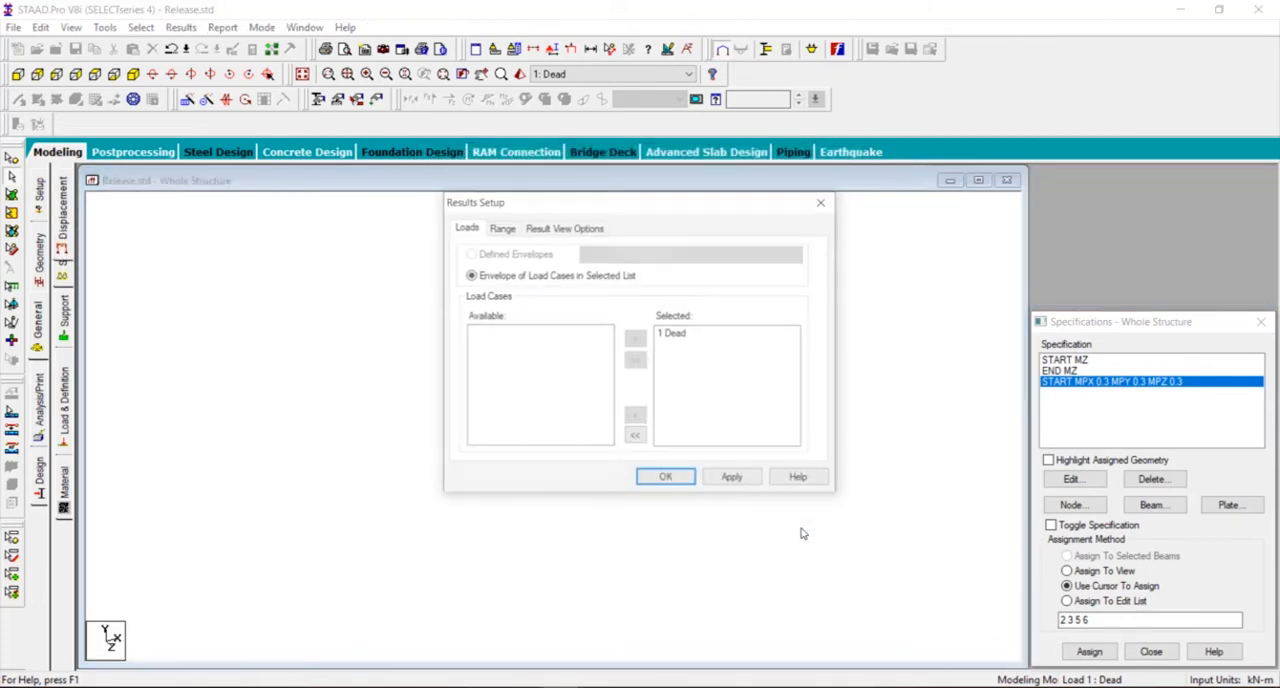
Step: Select load case 1 Dead for results and display the bending Z moment diagram
click(700, 333)
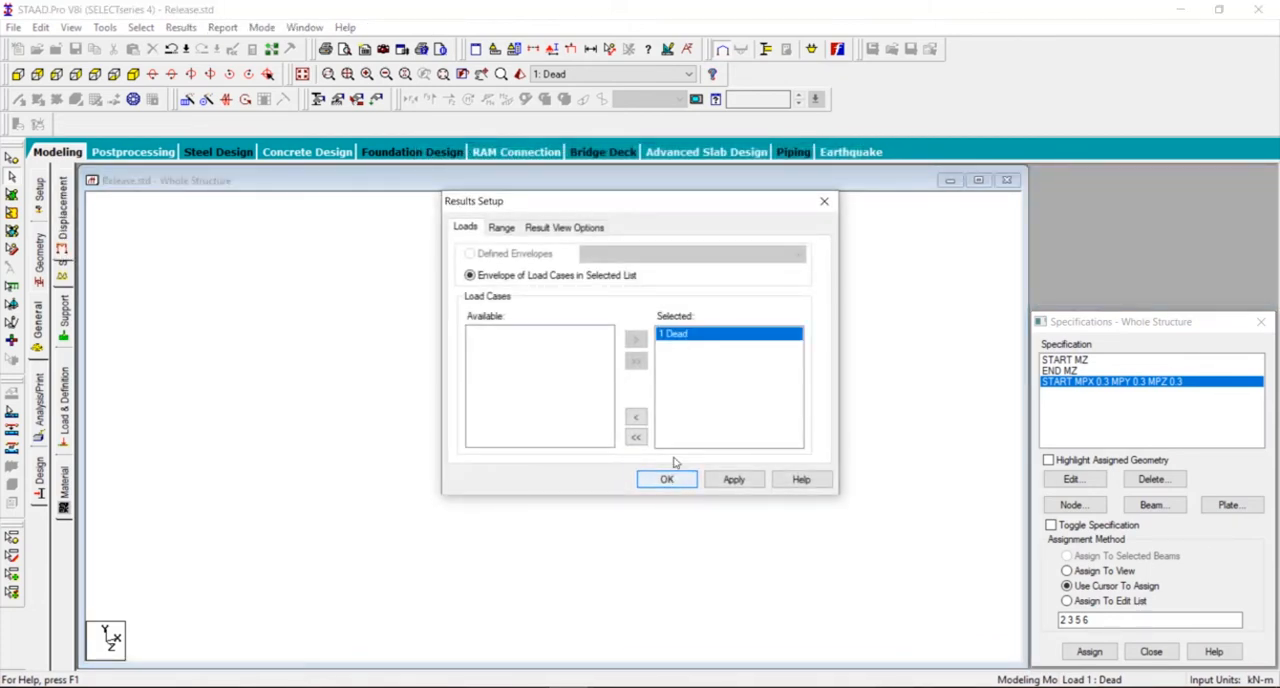
click(667, 479)
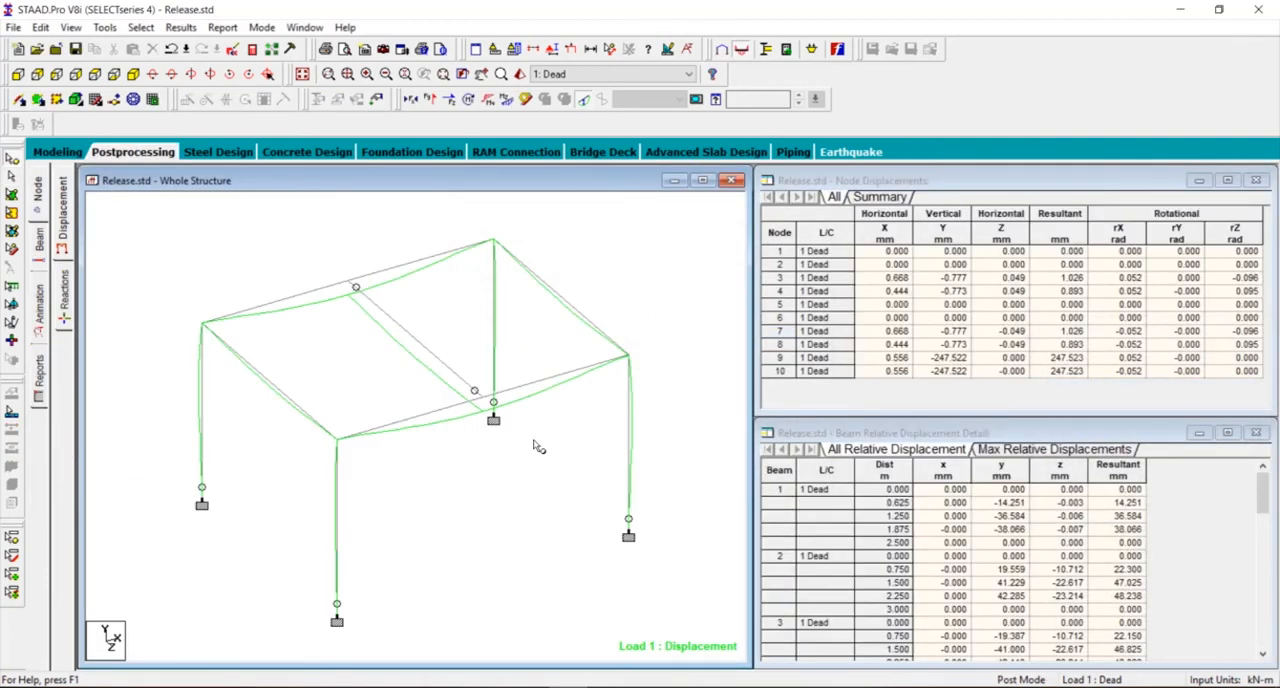
mouse_move(505, 100)
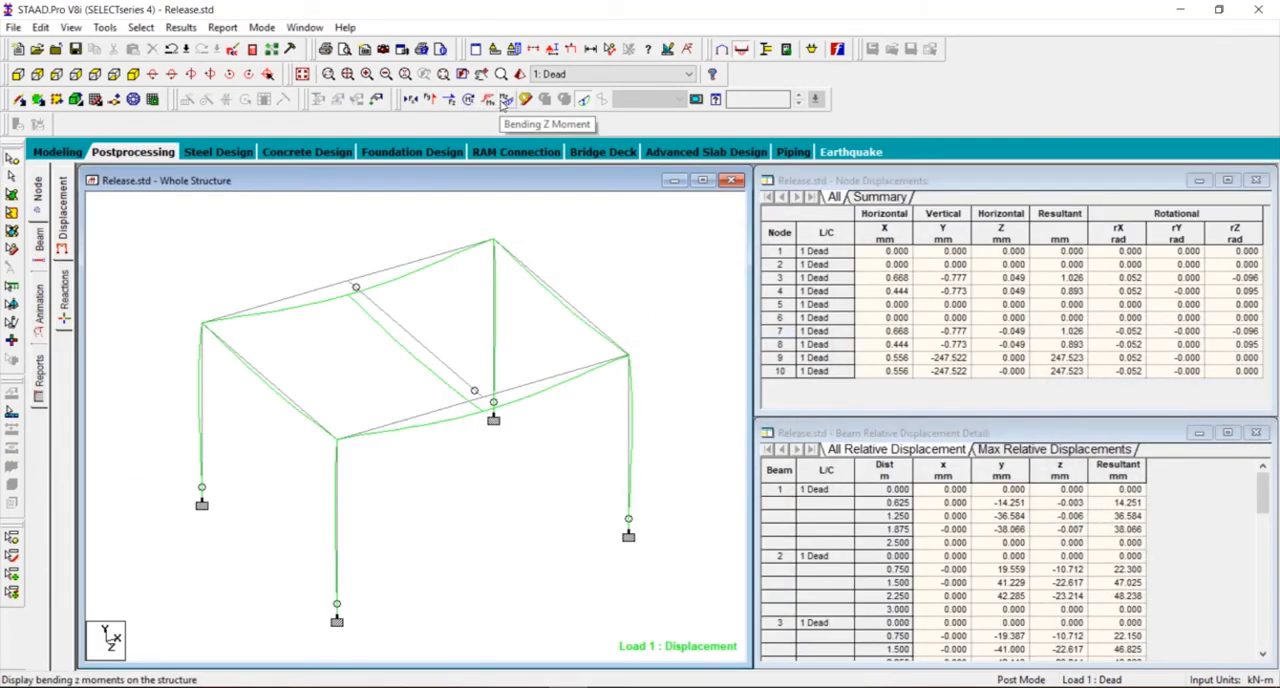
click(506, 99)
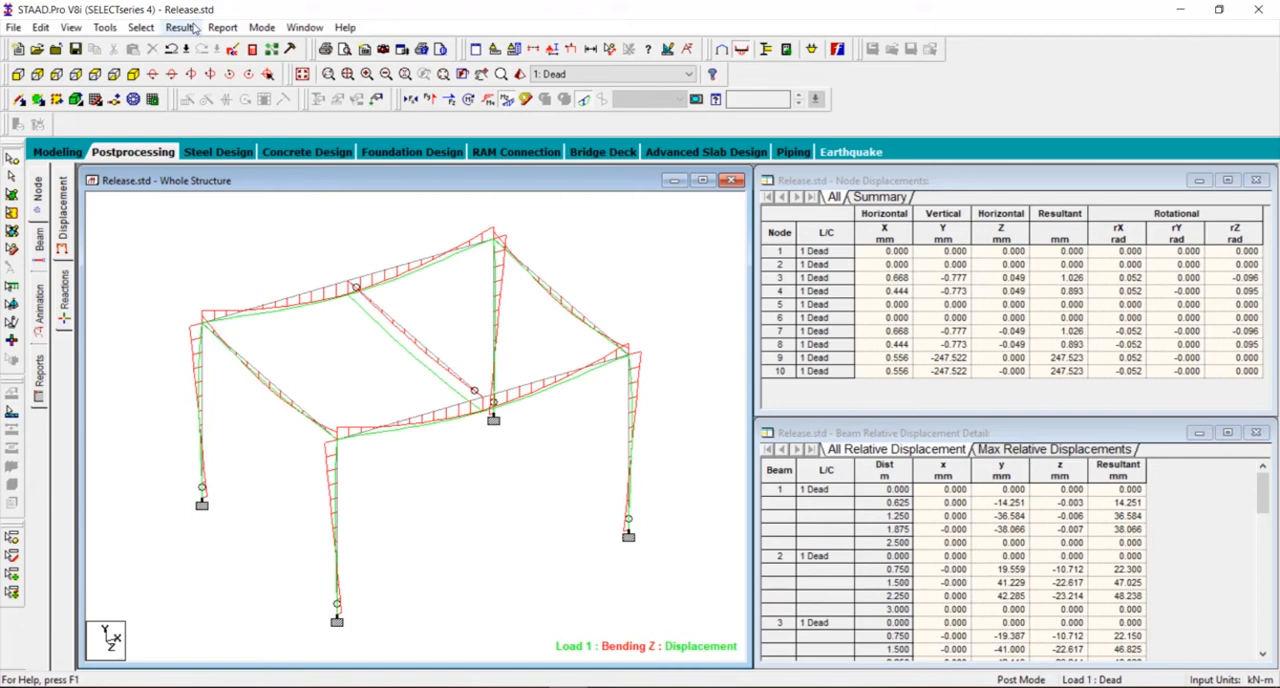
click(180, 27)
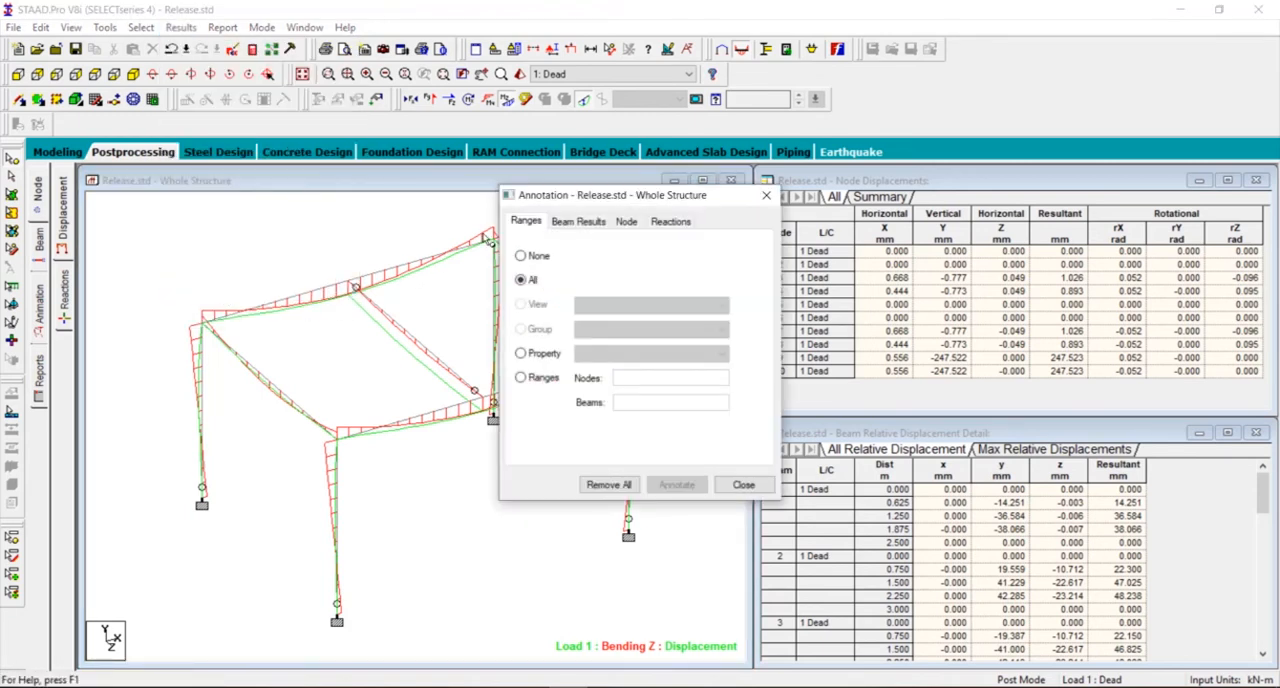
Step: Annotate bending moment values in kNm at member ends under Beam Results
click(578, 221)
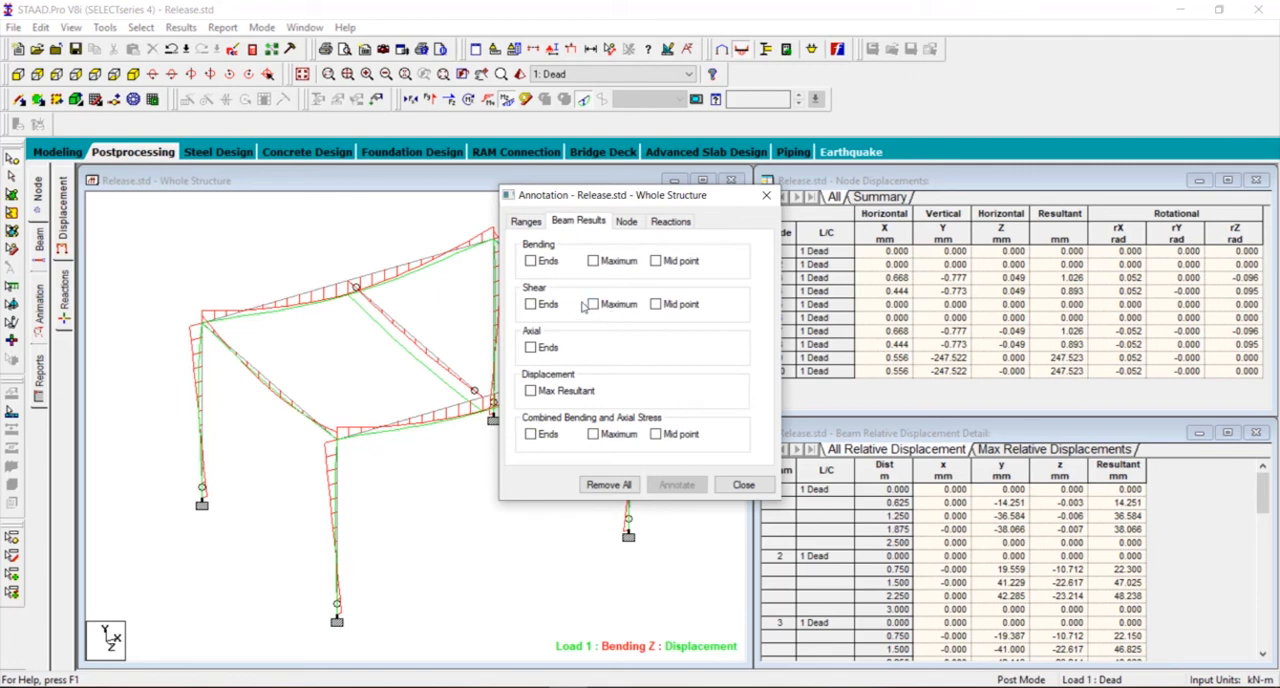
click(593, 261)
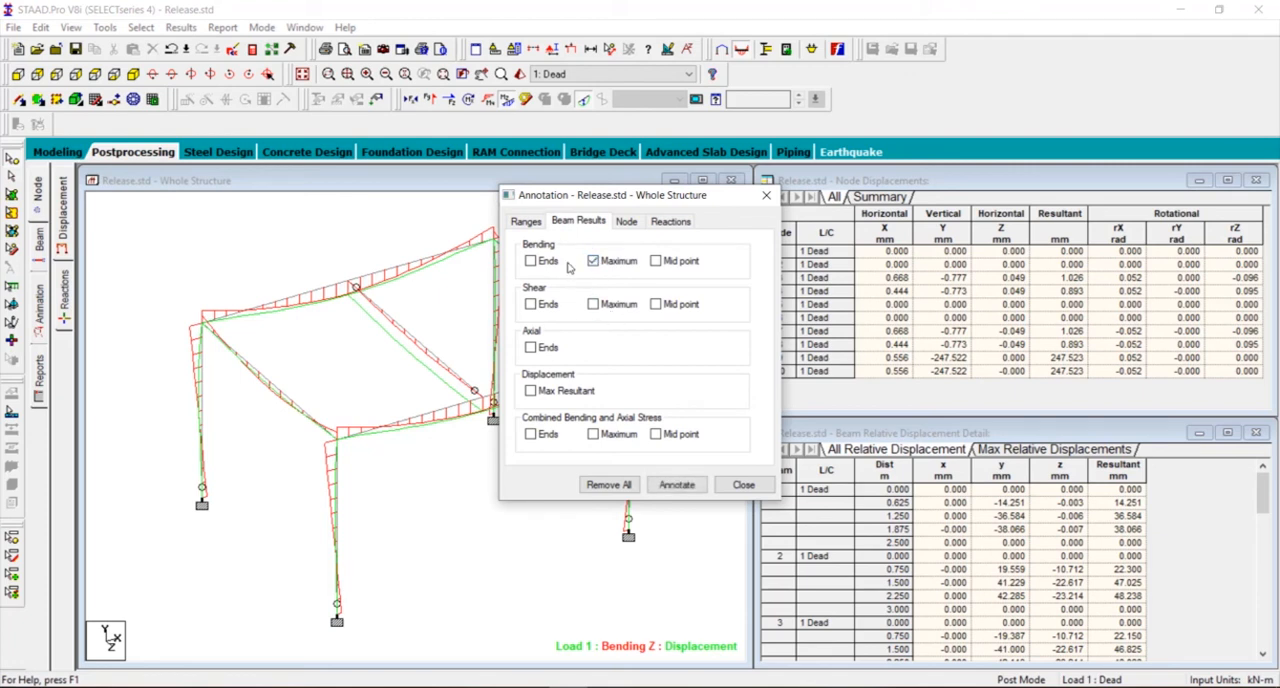
click(530, 260)
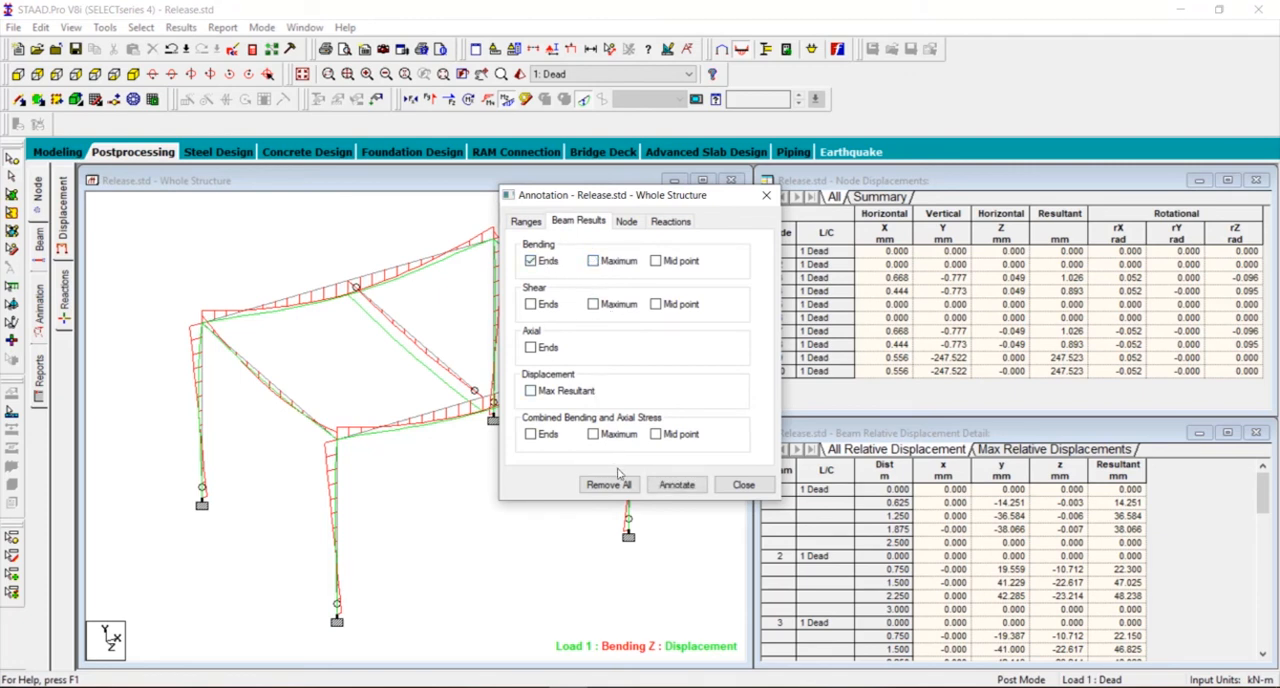
click(676, 484)
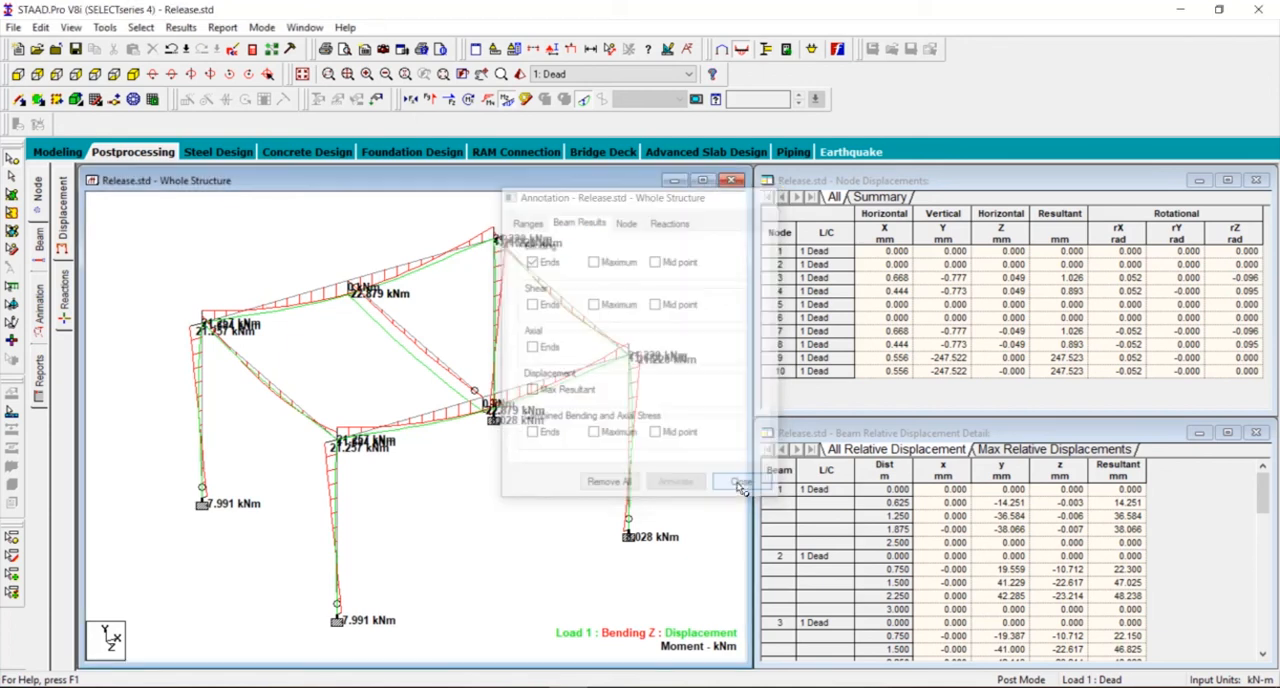
click(738, 481)
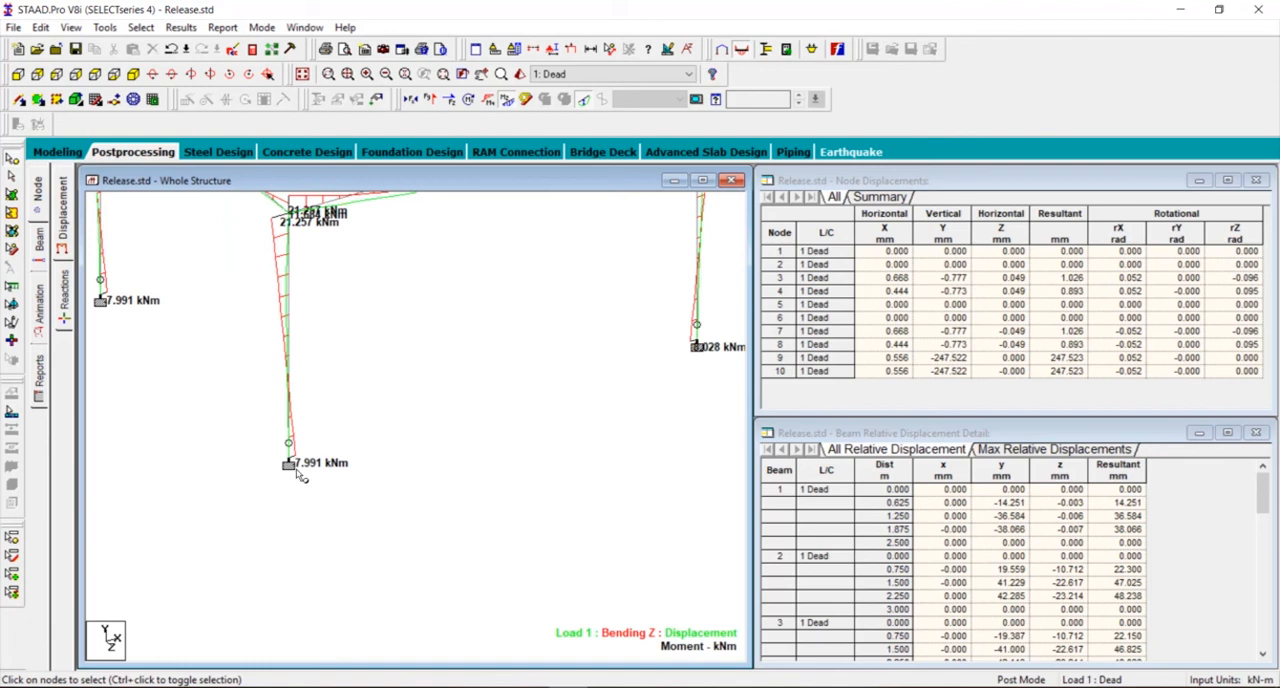
mouse_move(318, 473)
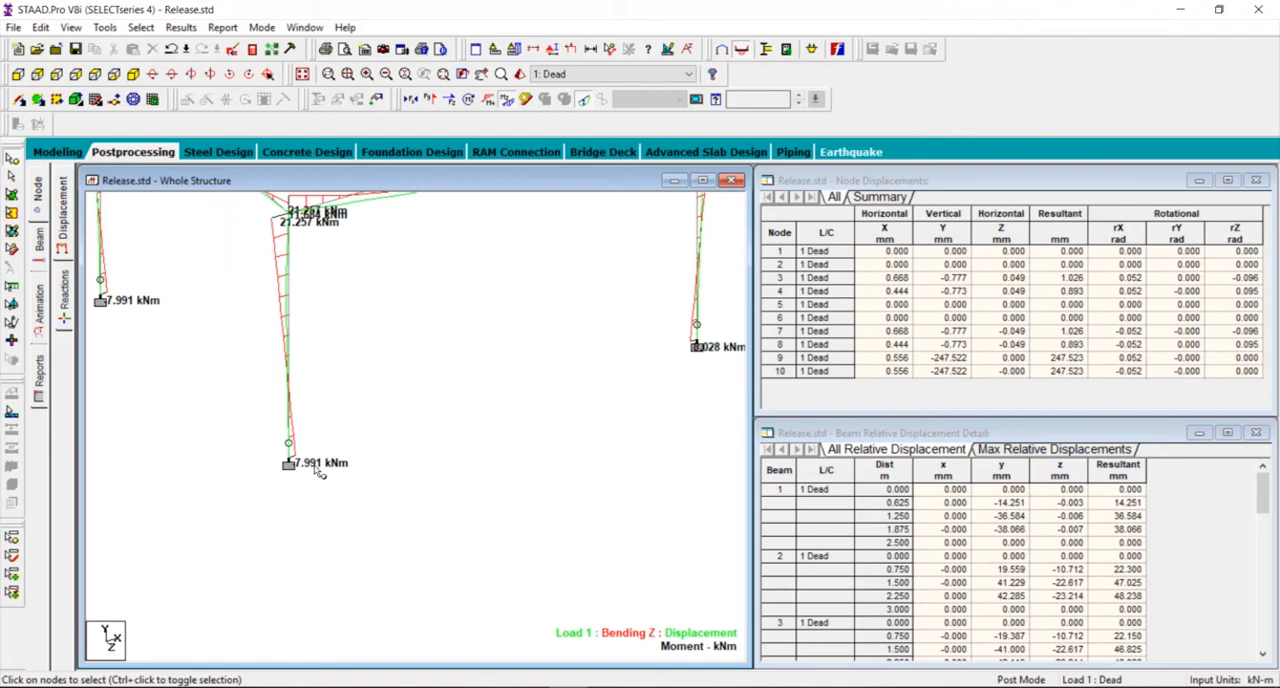
mouse_move(340, 408)
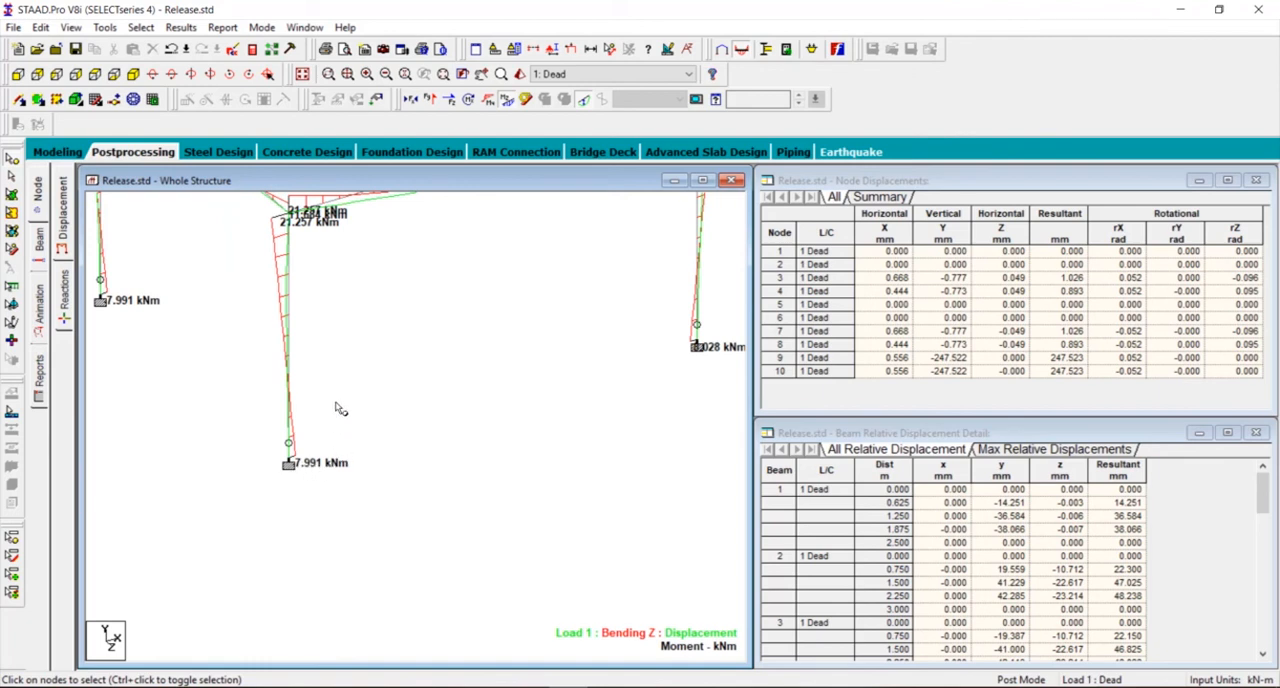
Step: Return to modelling mode after reading the column-base moment labels
click(57, 151)
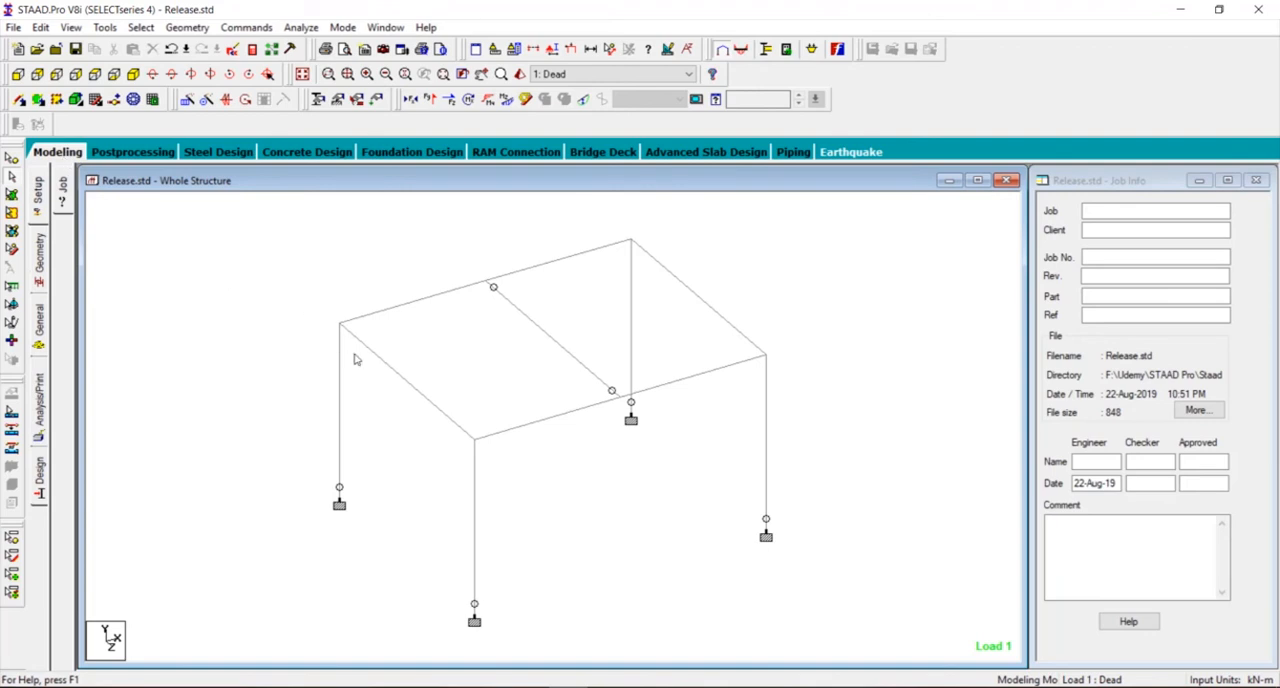